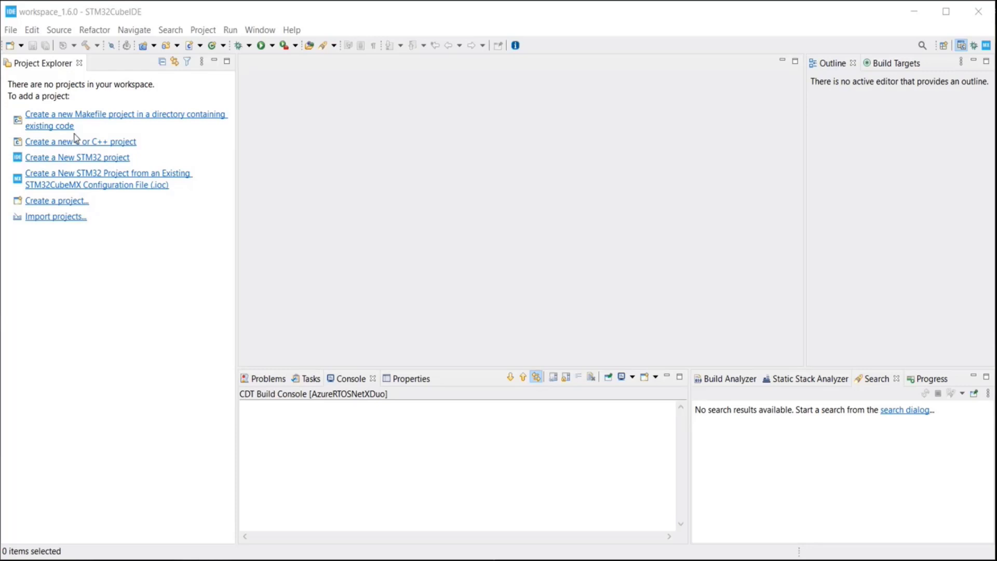
- Import the AzureRTOSNetXDuo folder via Open Projects from File System
left_click(10, 29)
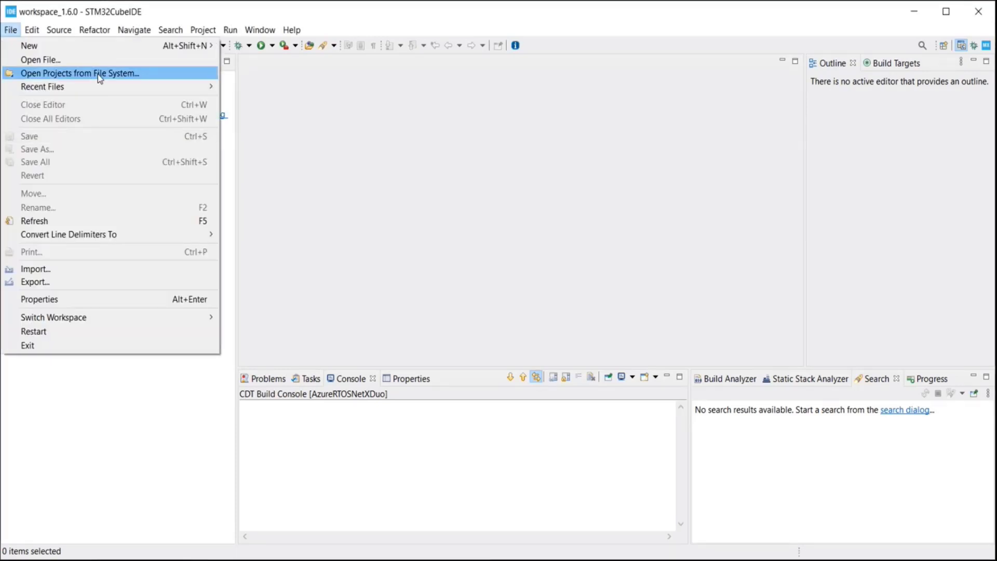
left_click(83, 73)
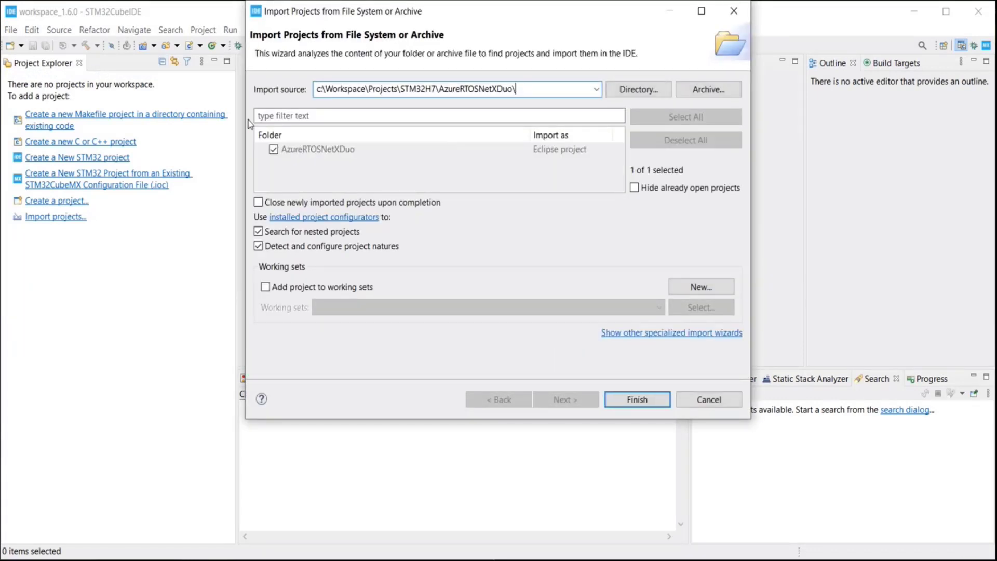
mouse_move(474, 102)
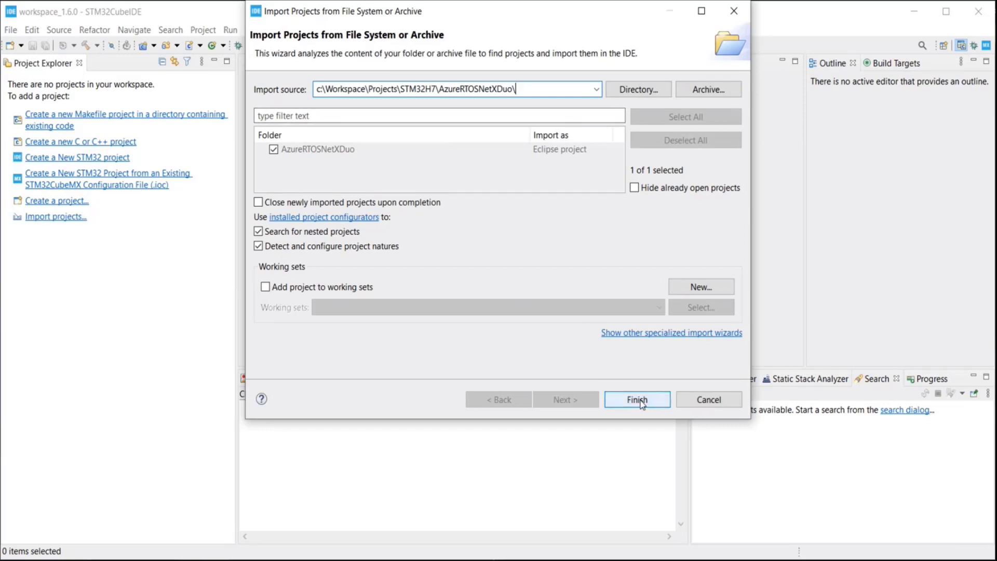
left_click(637, 400)
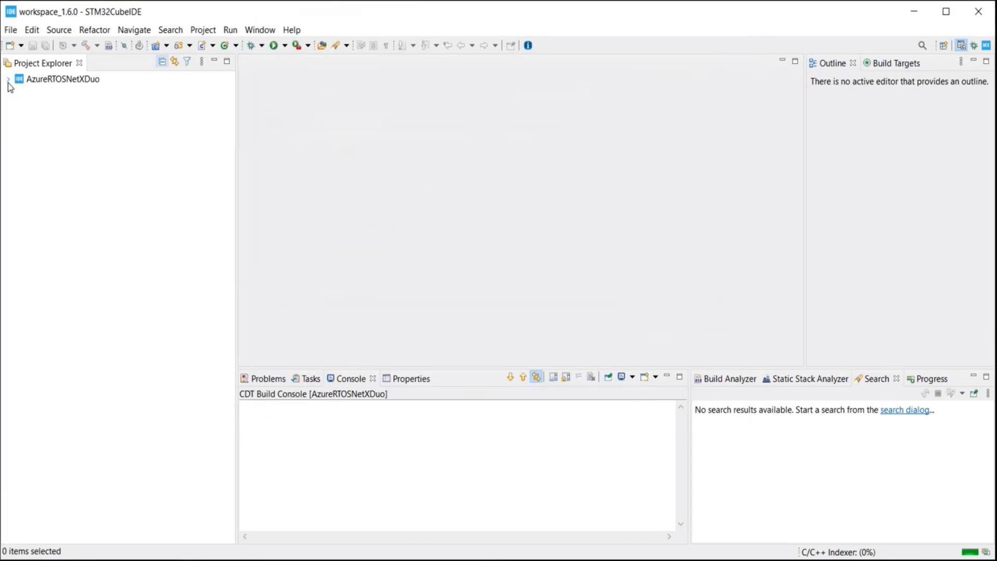
- Expand AzureRTOSNetXDuo and build its Debug configuration with 0 errors and 0 warnings
left_click(9, 79)
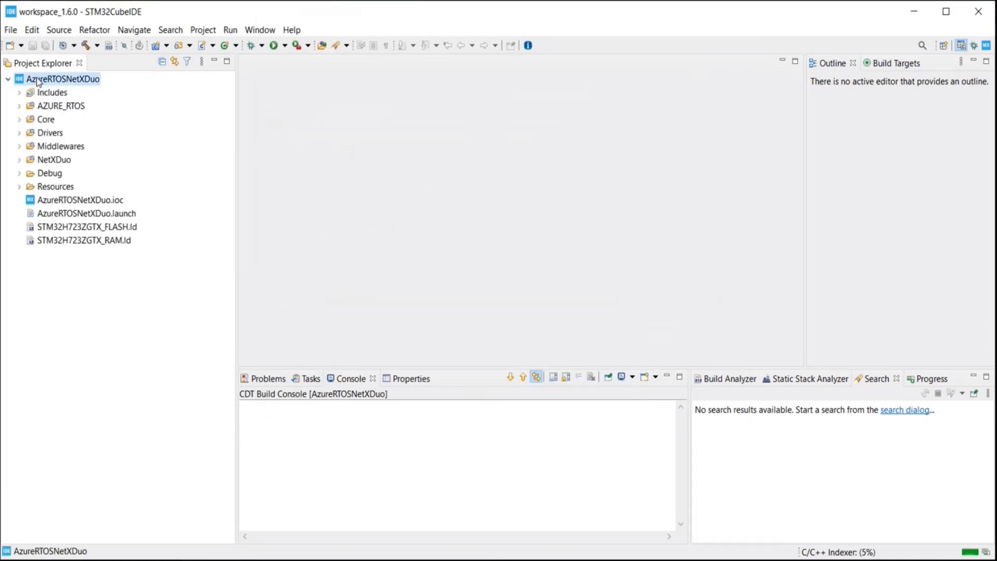
mouse_move(83, 46)
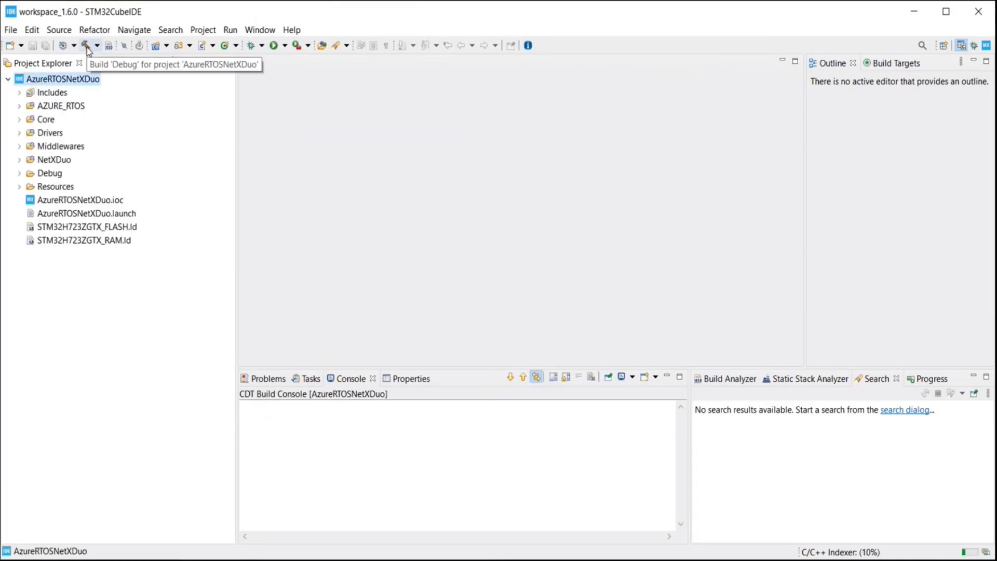
left_click(83, 46)
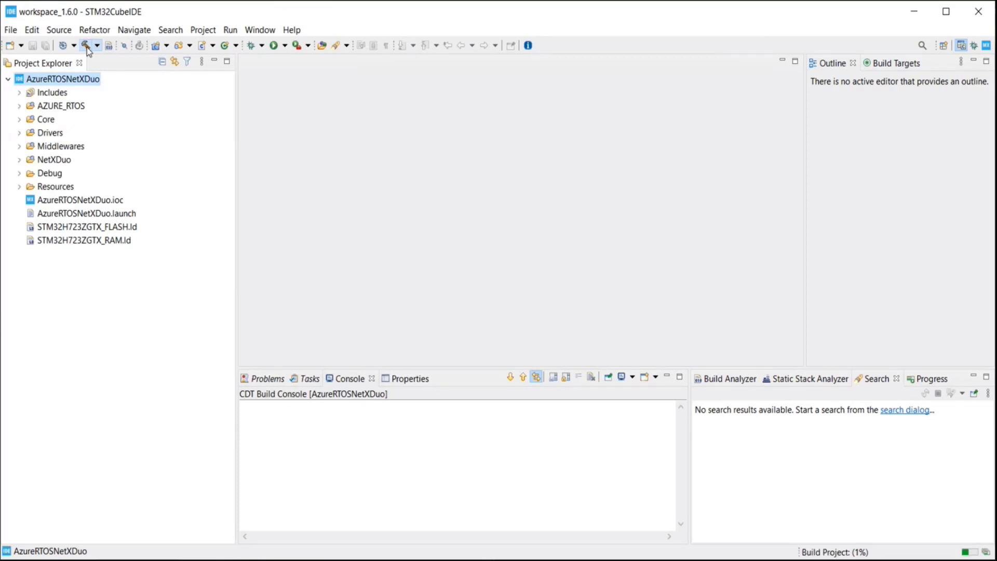
left_click(85, 45)
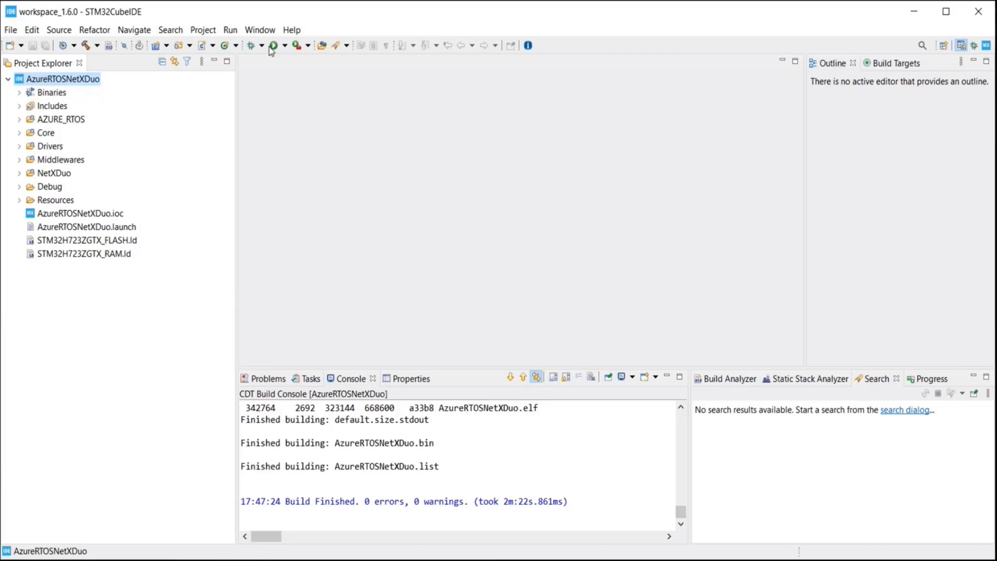
mouse_move(256, 46)
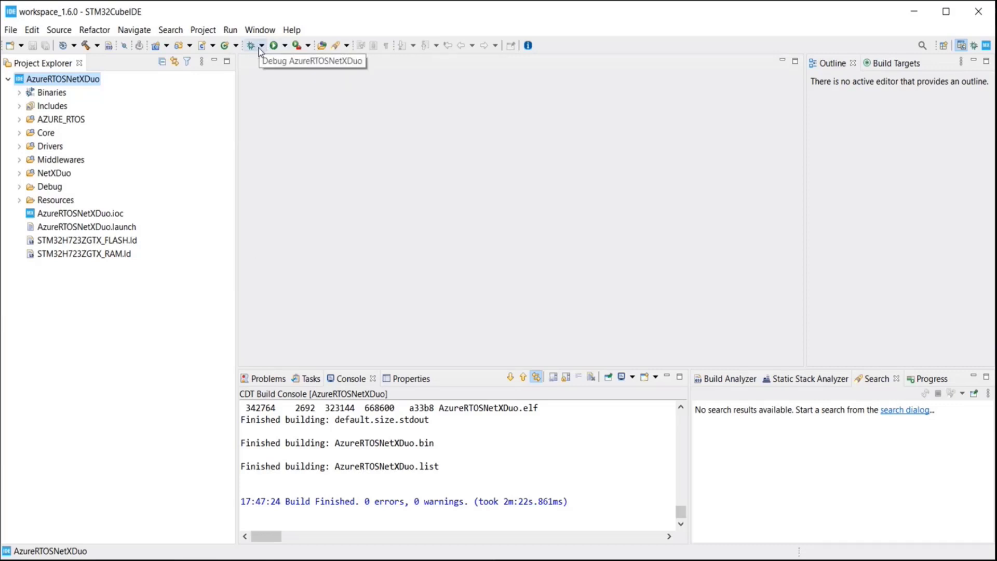
- Launch AzureRTOSNetXDuo with Debug As > STM32 Cortex-M C/C++ Application
left_click(261, 46)
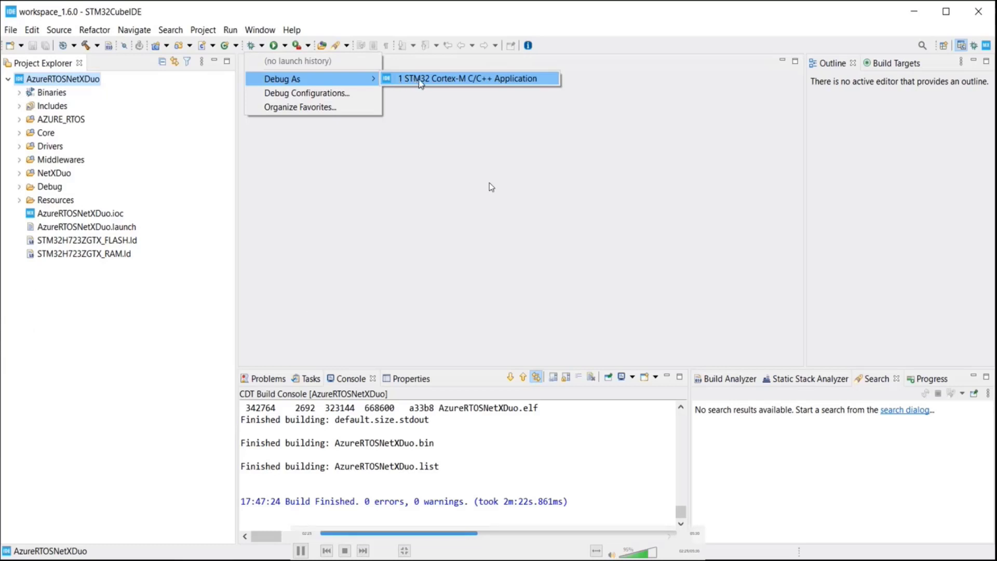
mouse_move(426, 84)
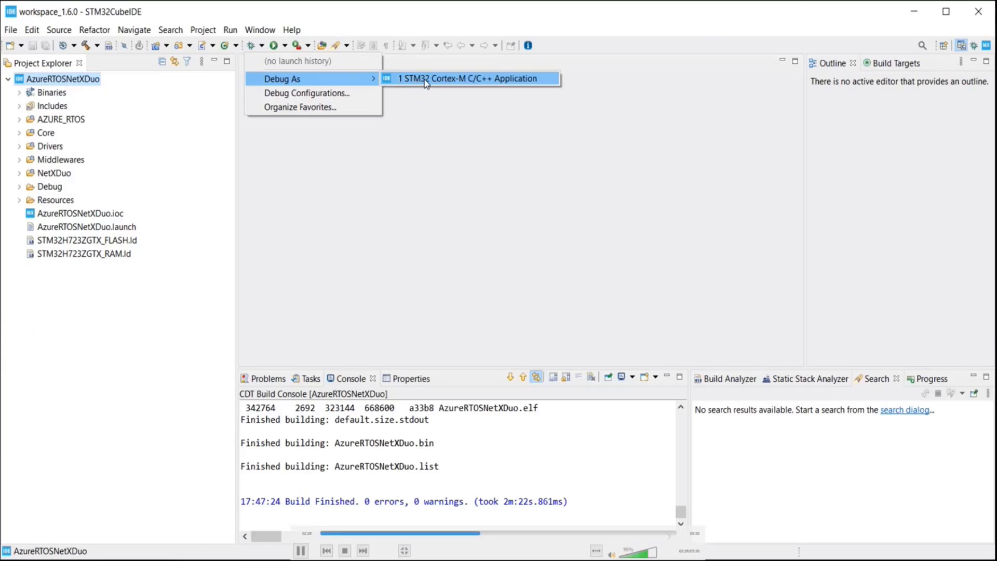
left_click(470, 79)
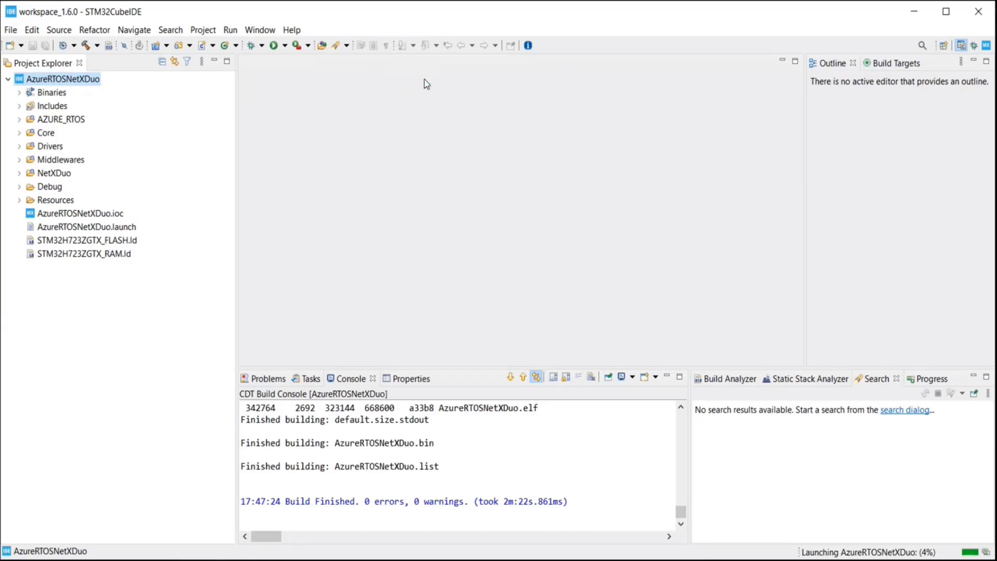
mouse_move(250, 46)
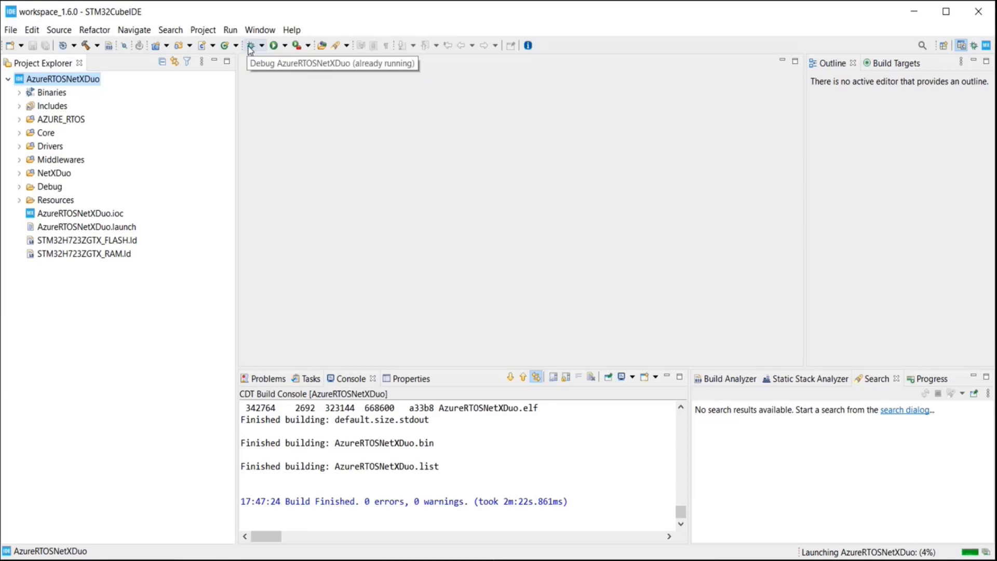
left_click(249, 46)
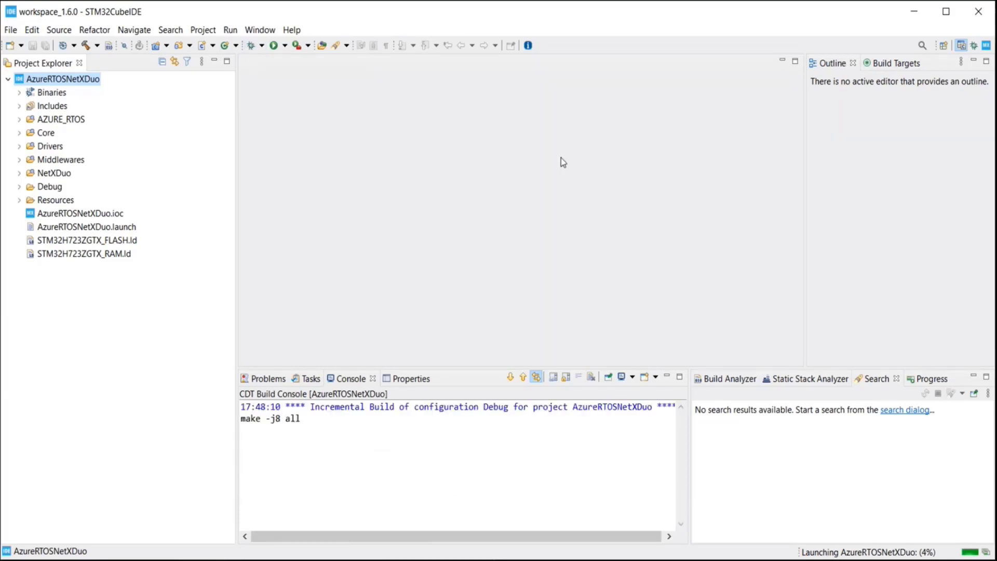
mouse_move(554, 191)
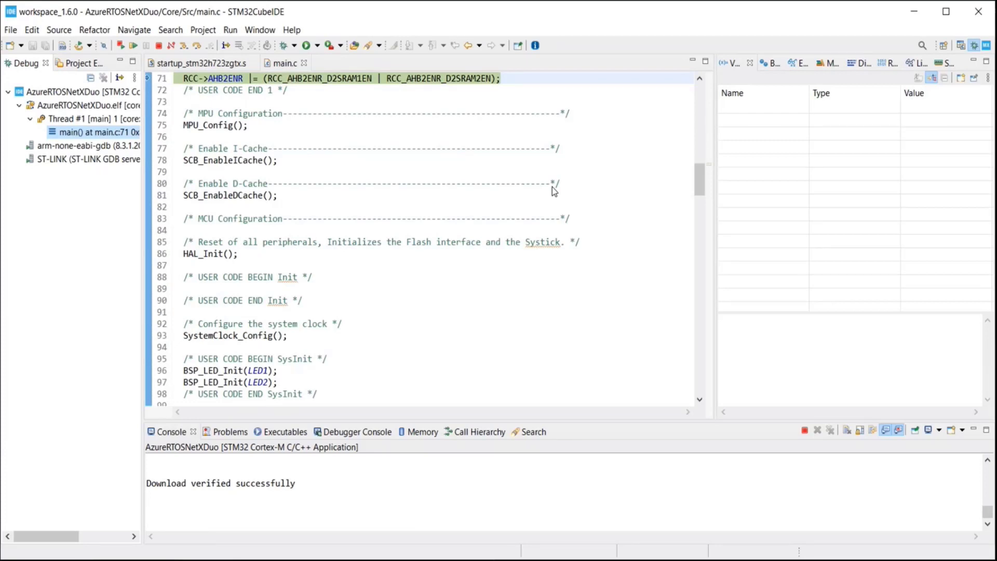
mouse_move(706, 174)
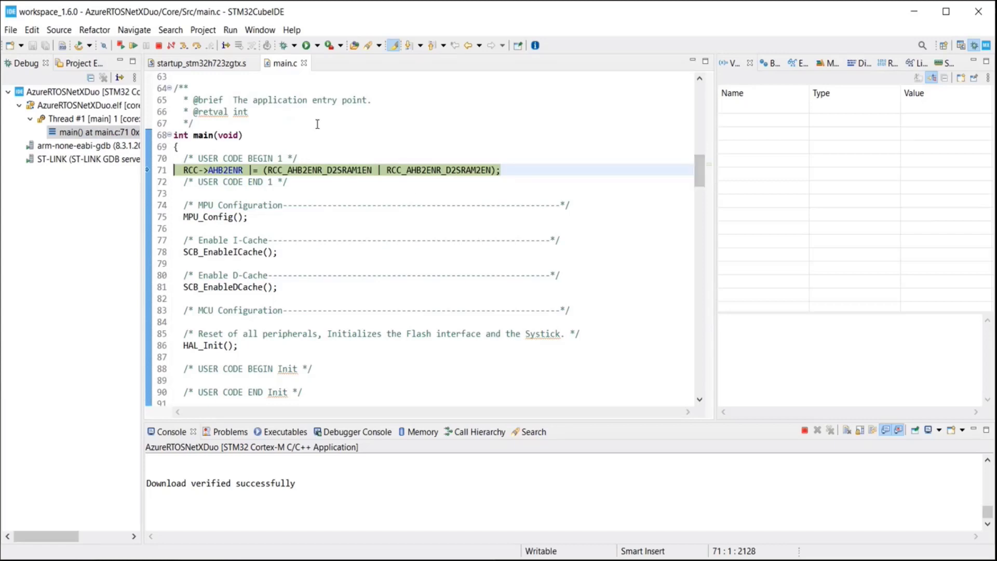
mouse_move(134, 46)
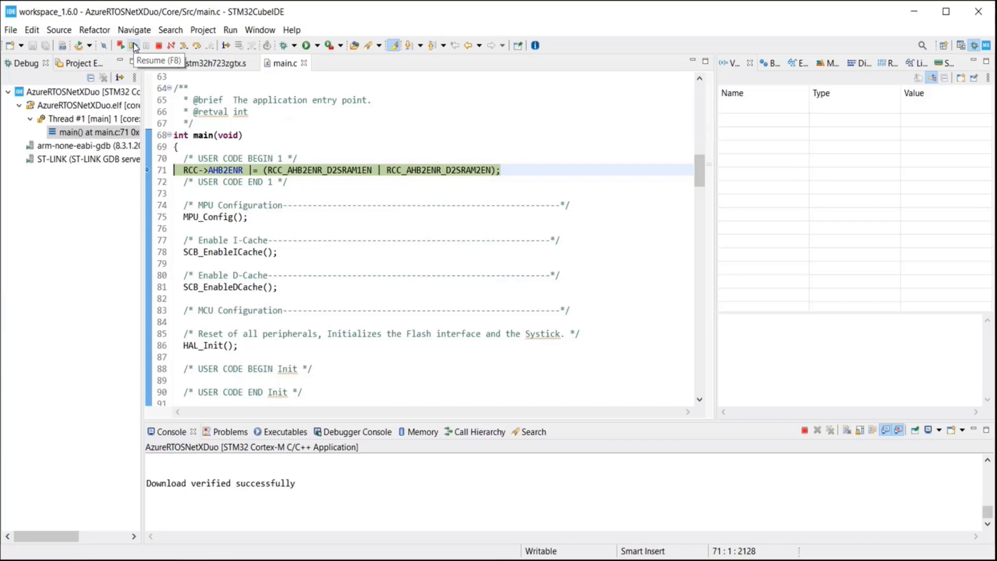
- Resume the halted firmware with the debugger's Resume (F8) button
left_click(133, 46)
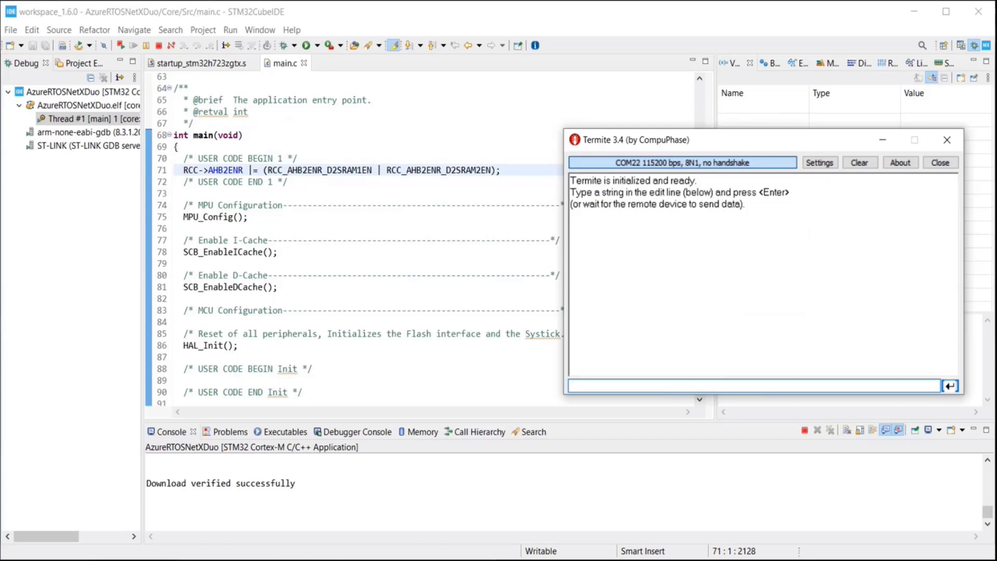
mouse_move(829, 181)
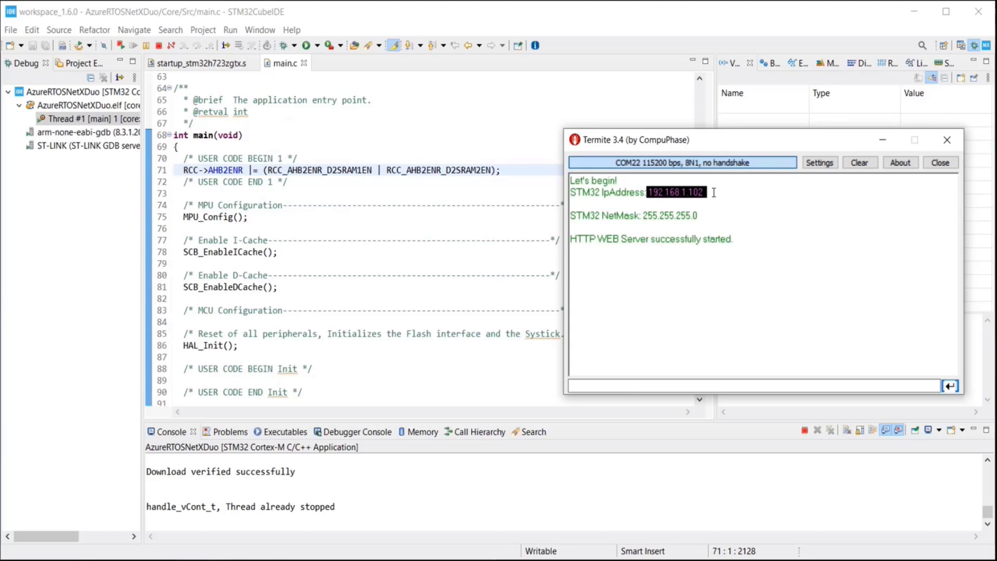
mouse_move(686, 197)
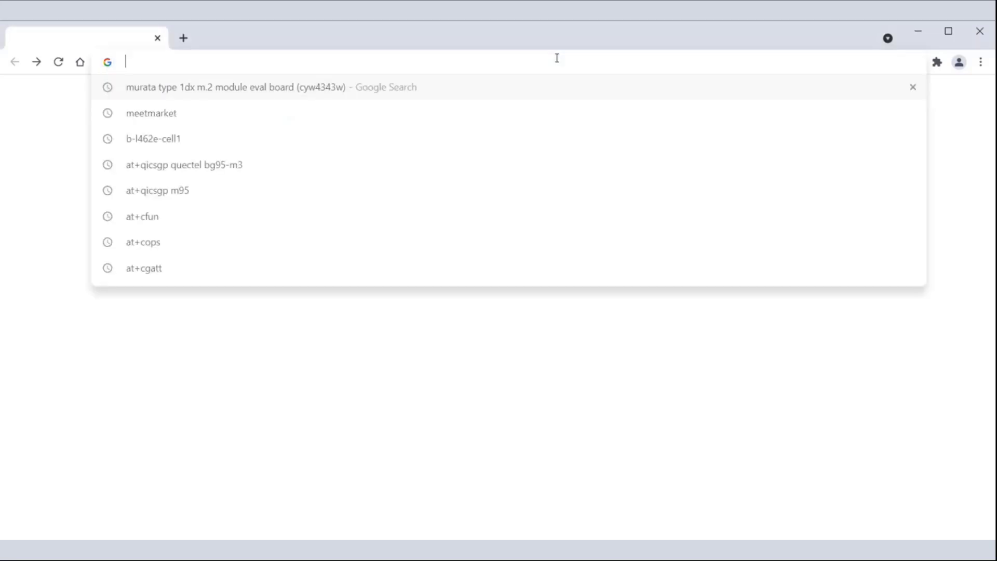
type("http://192.168.1.102/")
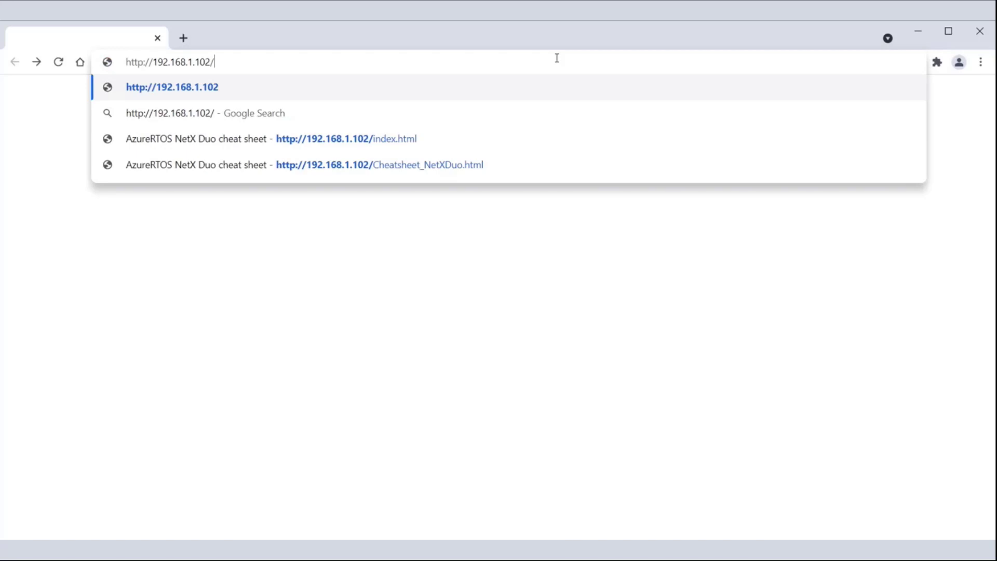
type("index.html")
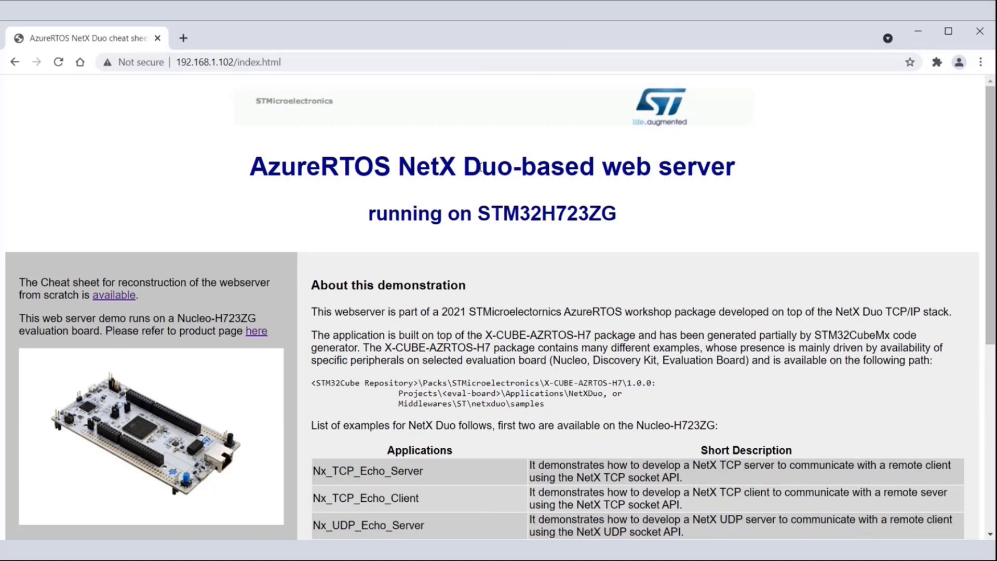
mouse_move(461, 173)
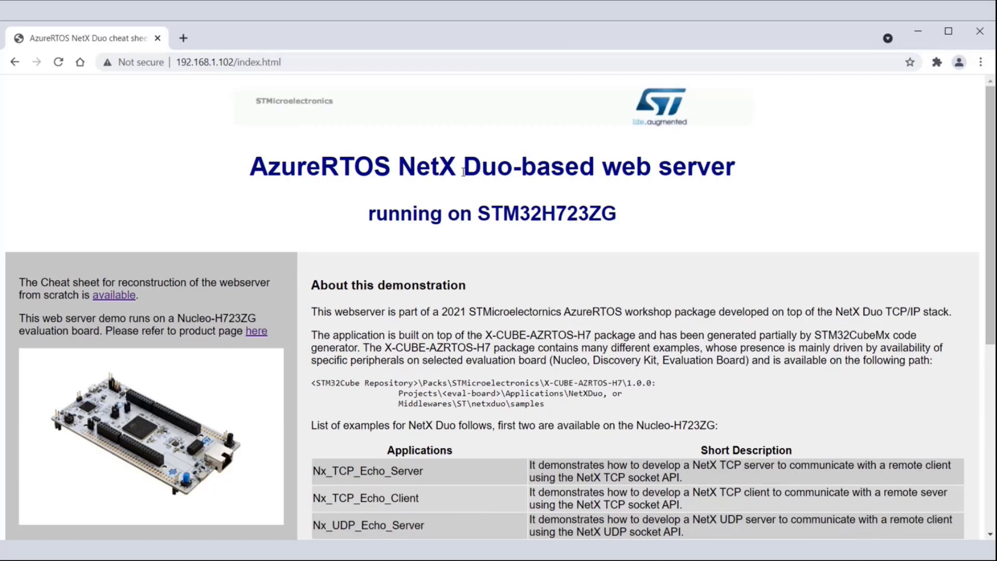
mouse_move(312, 198)
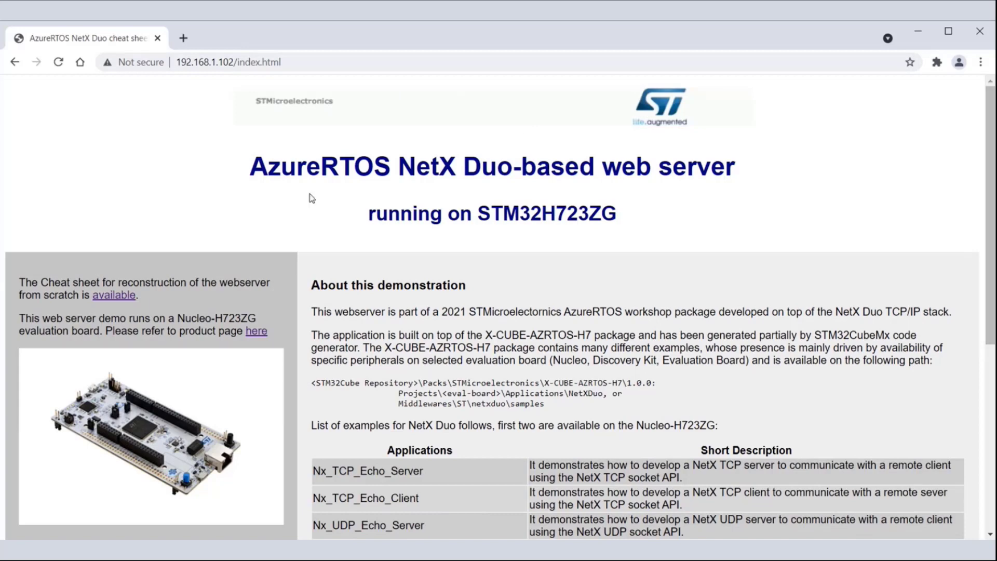
scroll("down", 3)
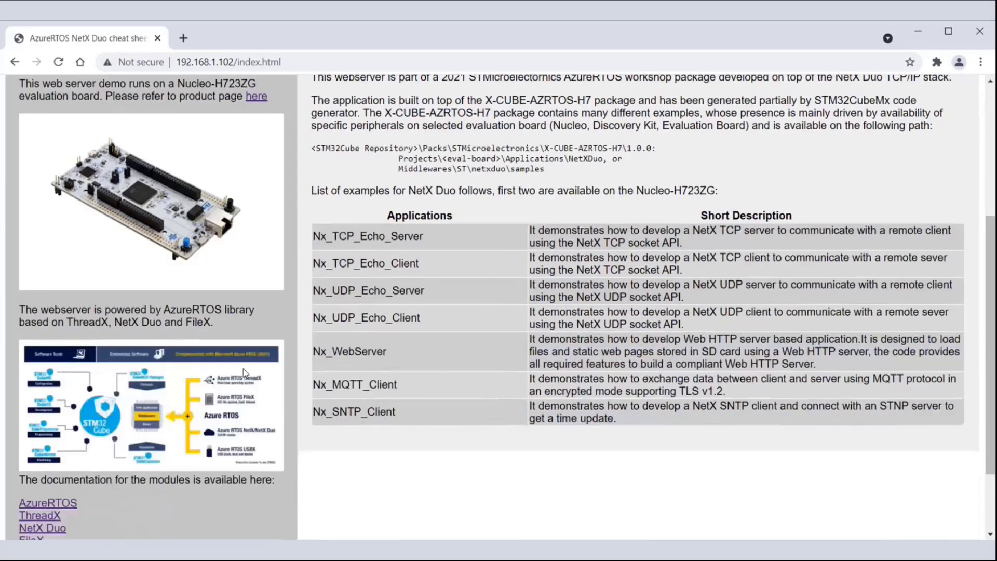
scroll("down", 3)
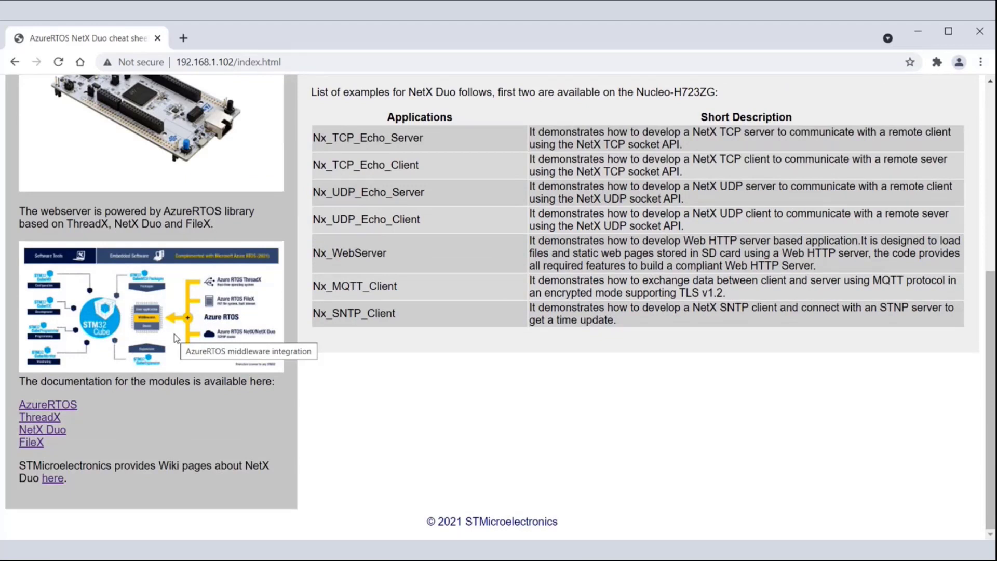
mouse_move(167, 375)
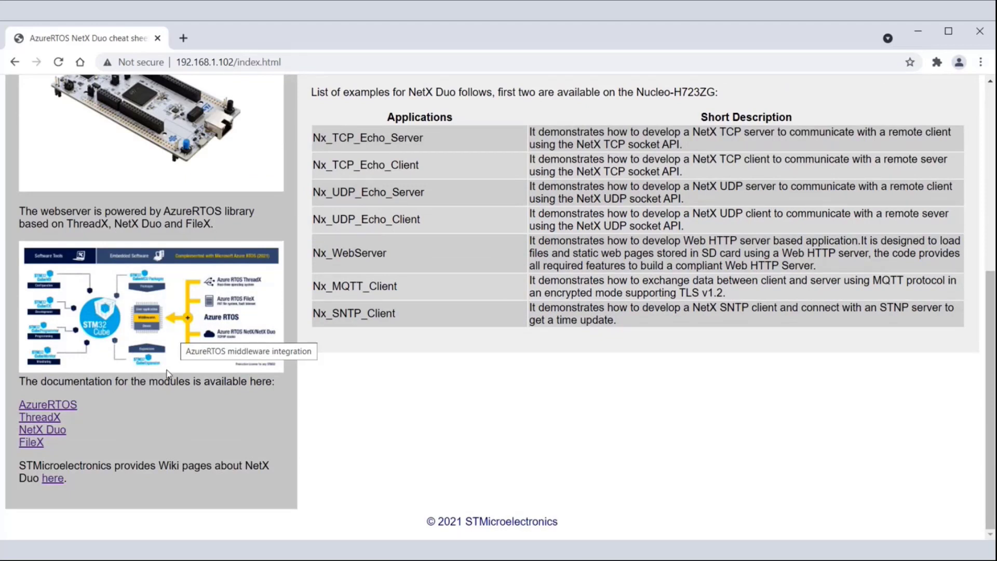
mouse_move(186, 445)
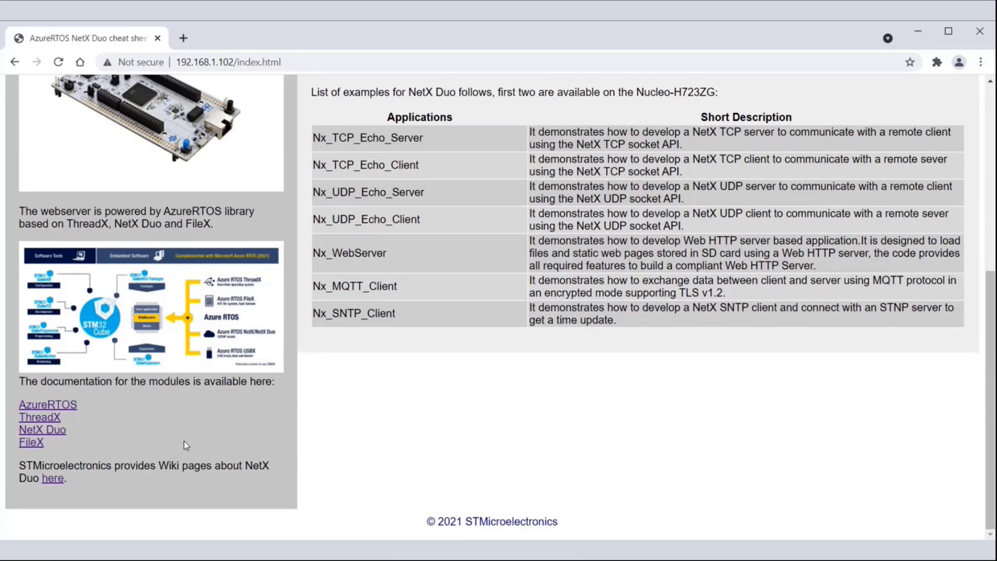
scroll("up", 3)
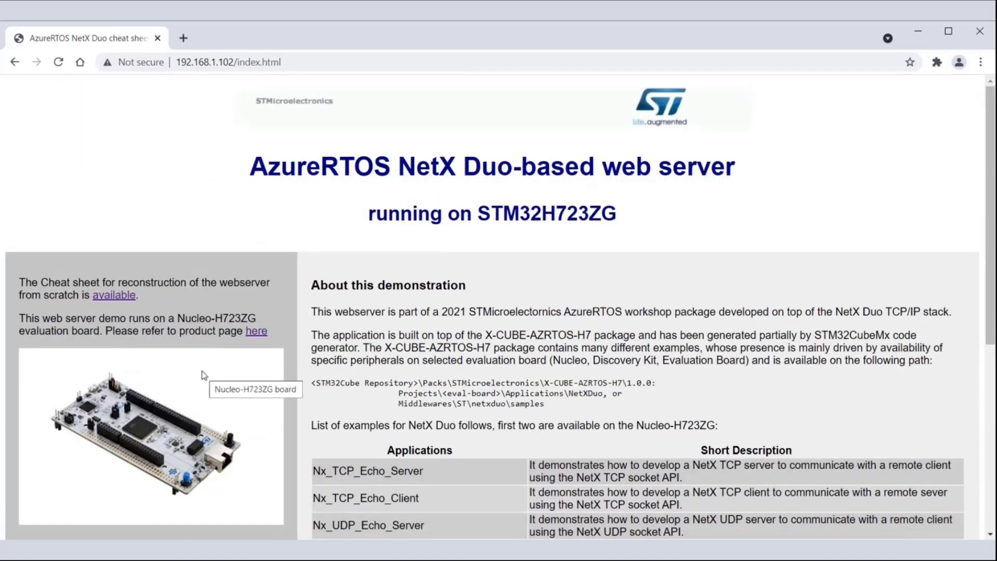
mouse_move(203, 367)
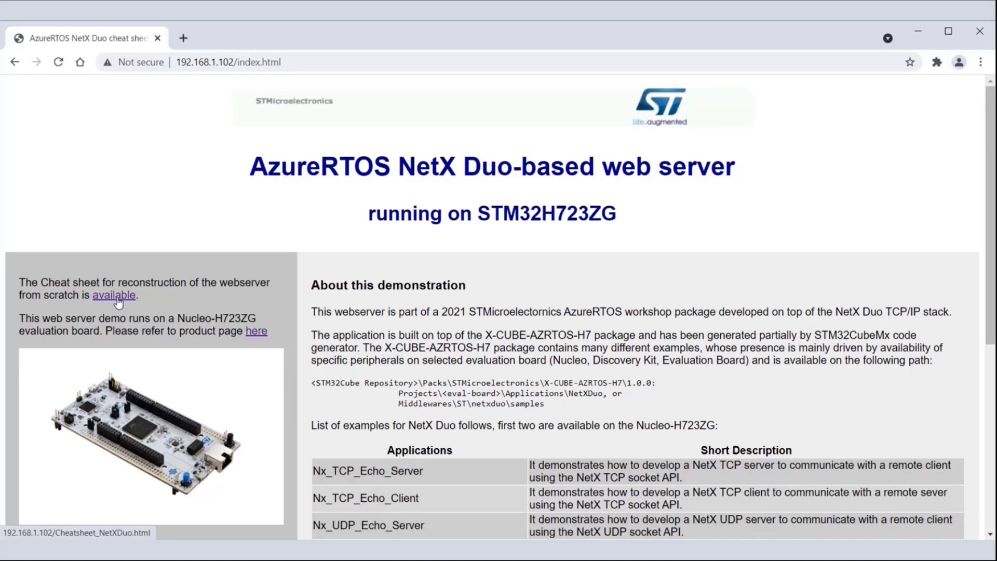
- Open the cheat sheet and copy the ARP-enabling app_netxduo.c snippet to the clipboard
left_click(113, 295)
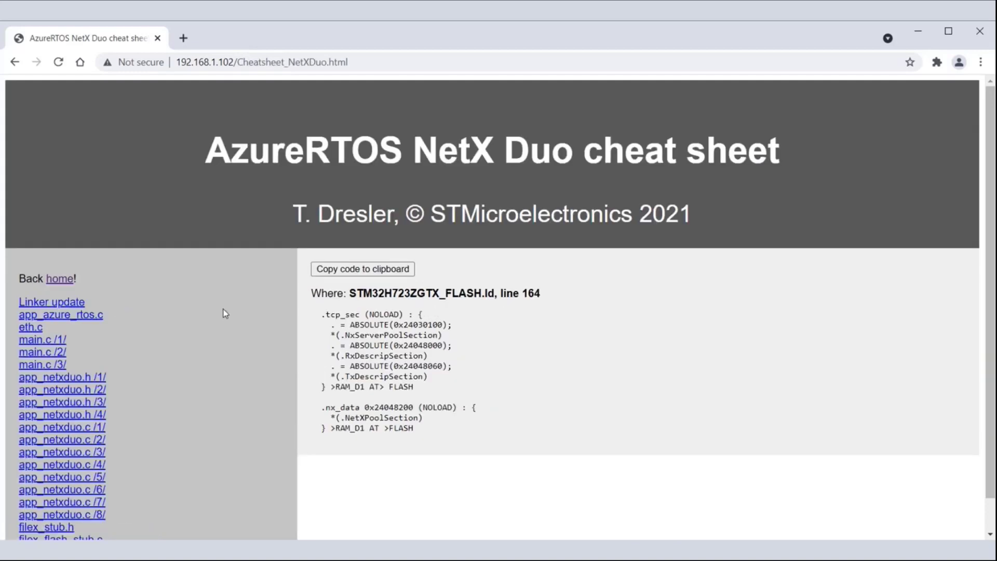
scroll("down", 3)
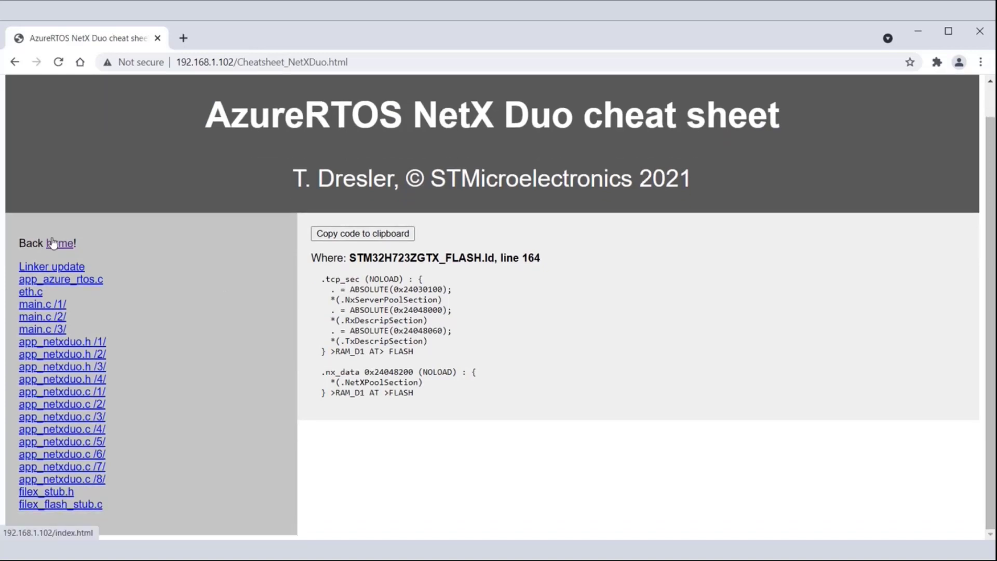
mouse_move(60, 283)
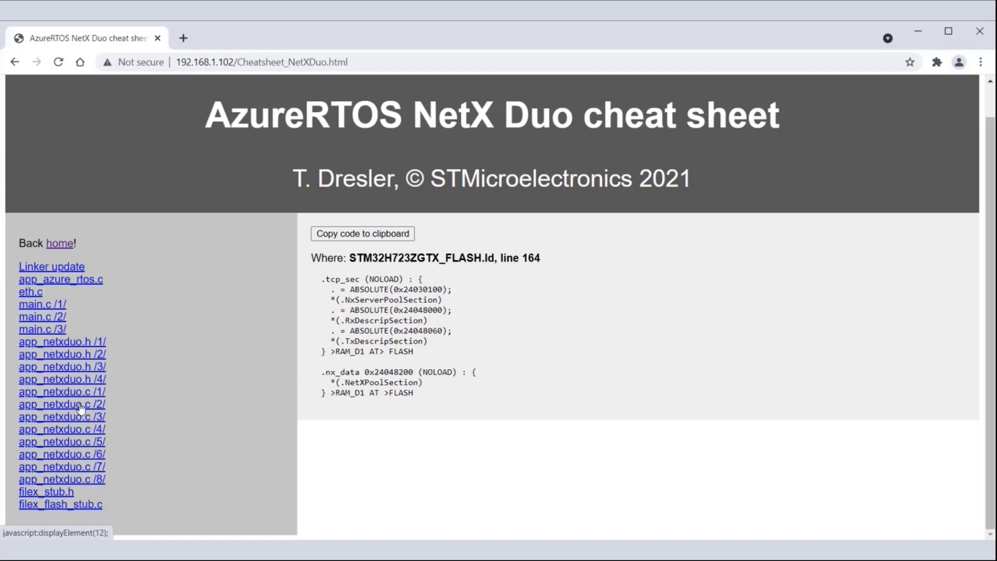
left_click(61, 429)
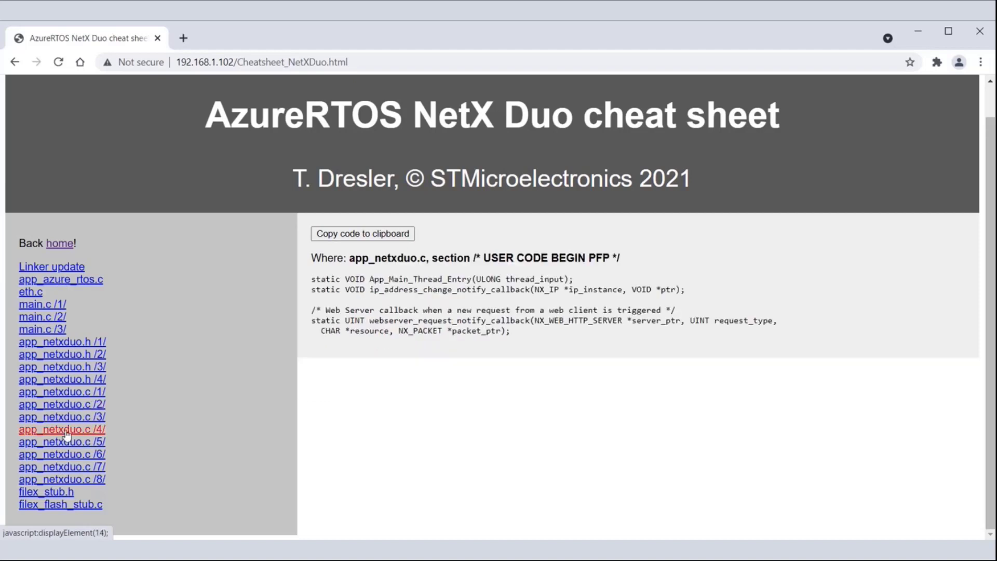
left_click(56, 429)
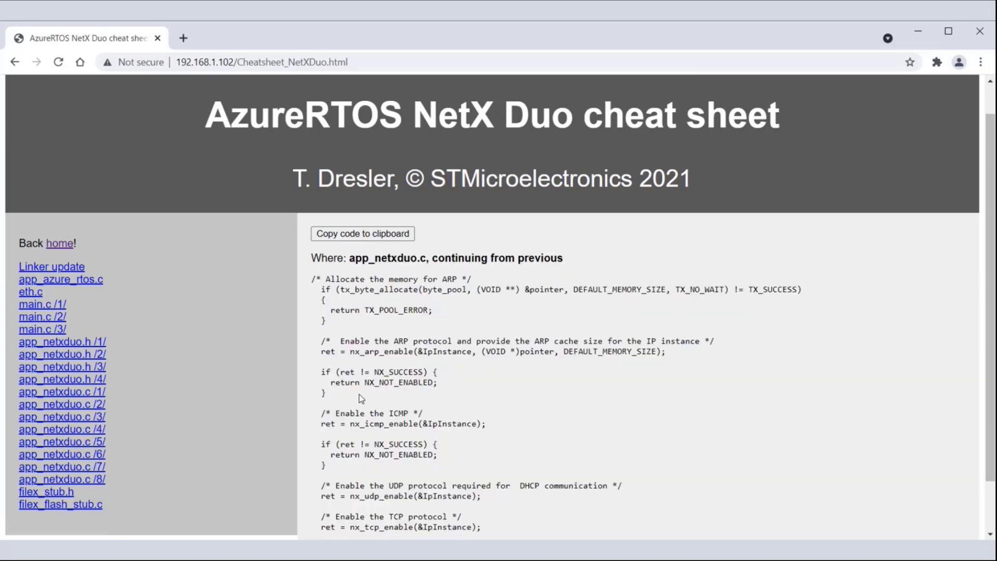
left_click(362, 234)
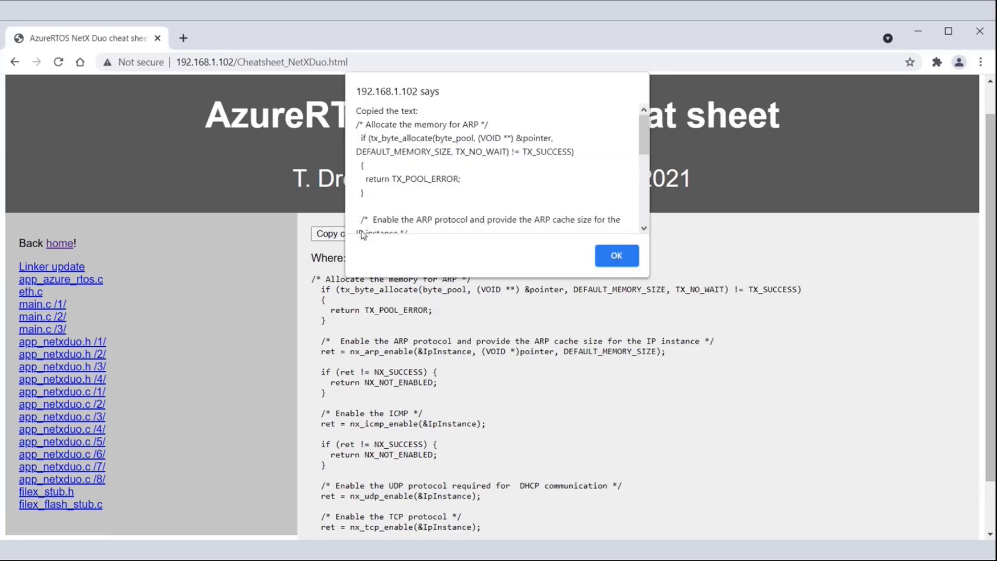
left_click(616, 255)
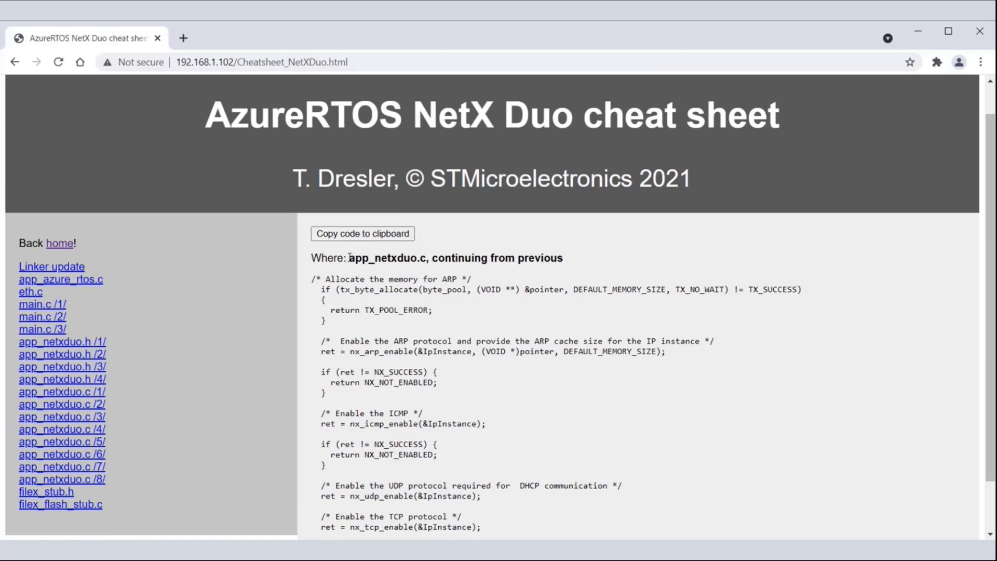
- View the main thread entry, filex_stub.h FX_FILE and filex_flash_stub.c snippets
double_click(387, 258)
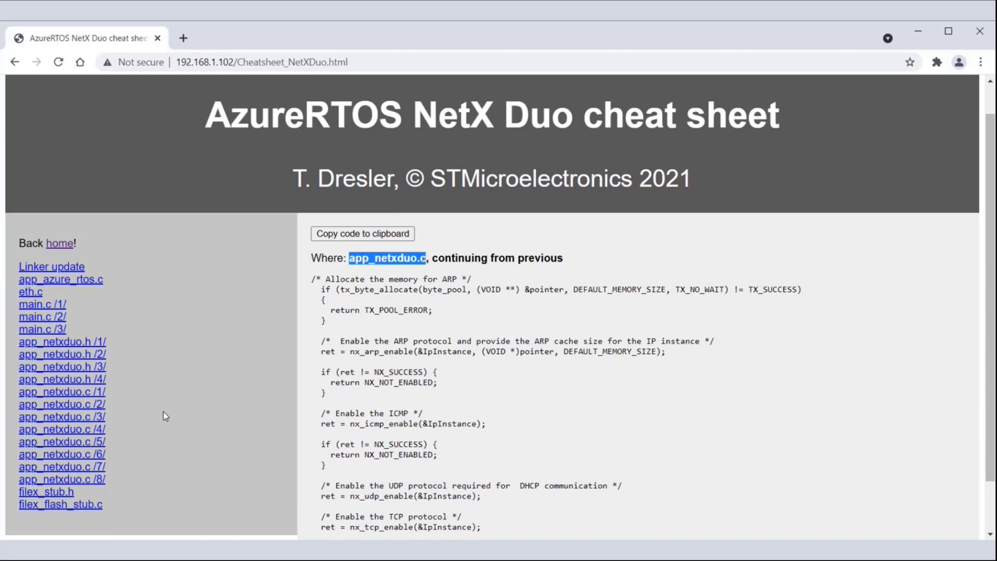
left_click(61, 479)
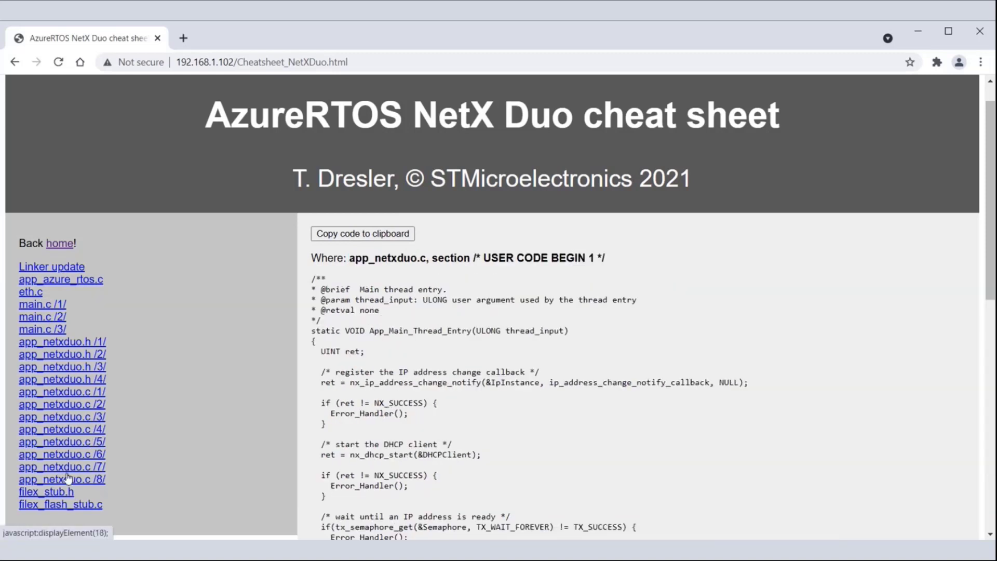
left_click(45, 491)
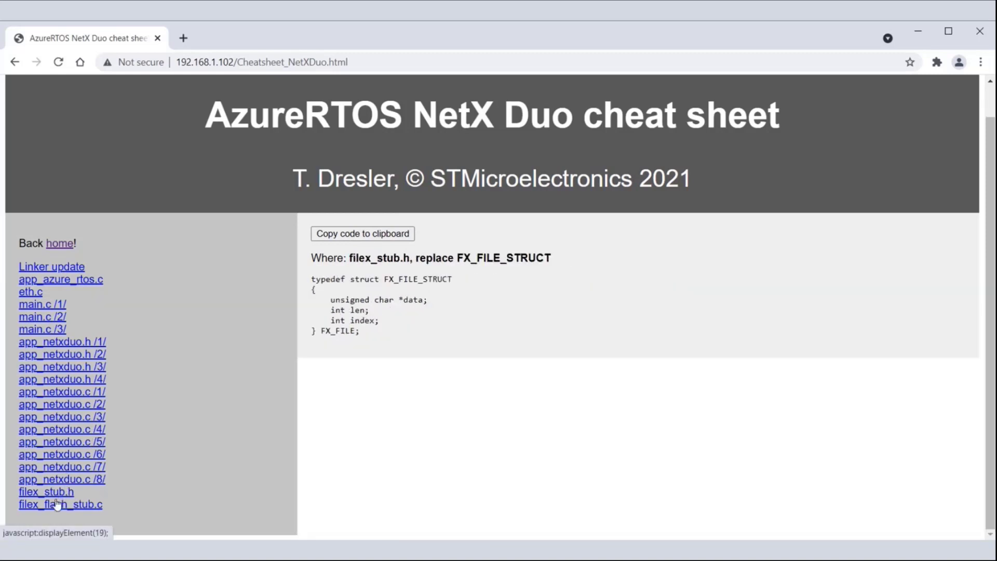
left_click(50, 504)
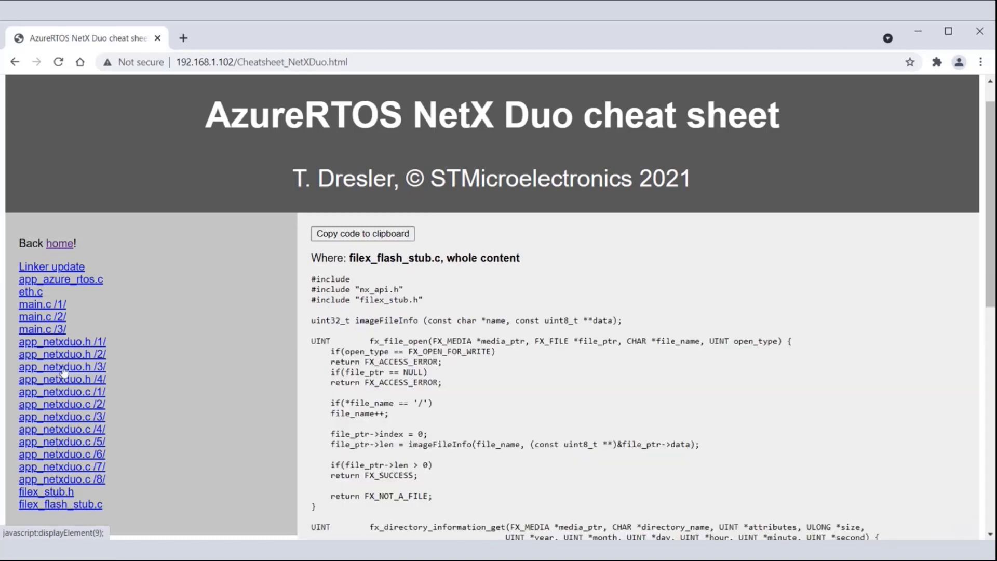